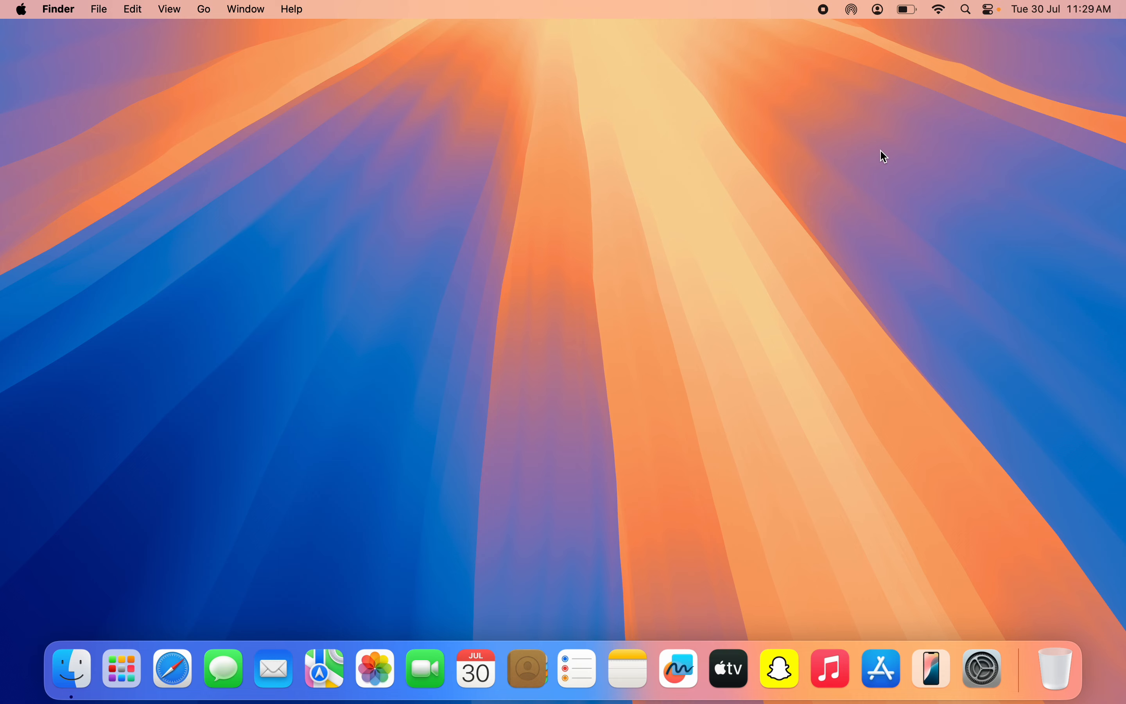
pyautogui.moveTo(777, 323)
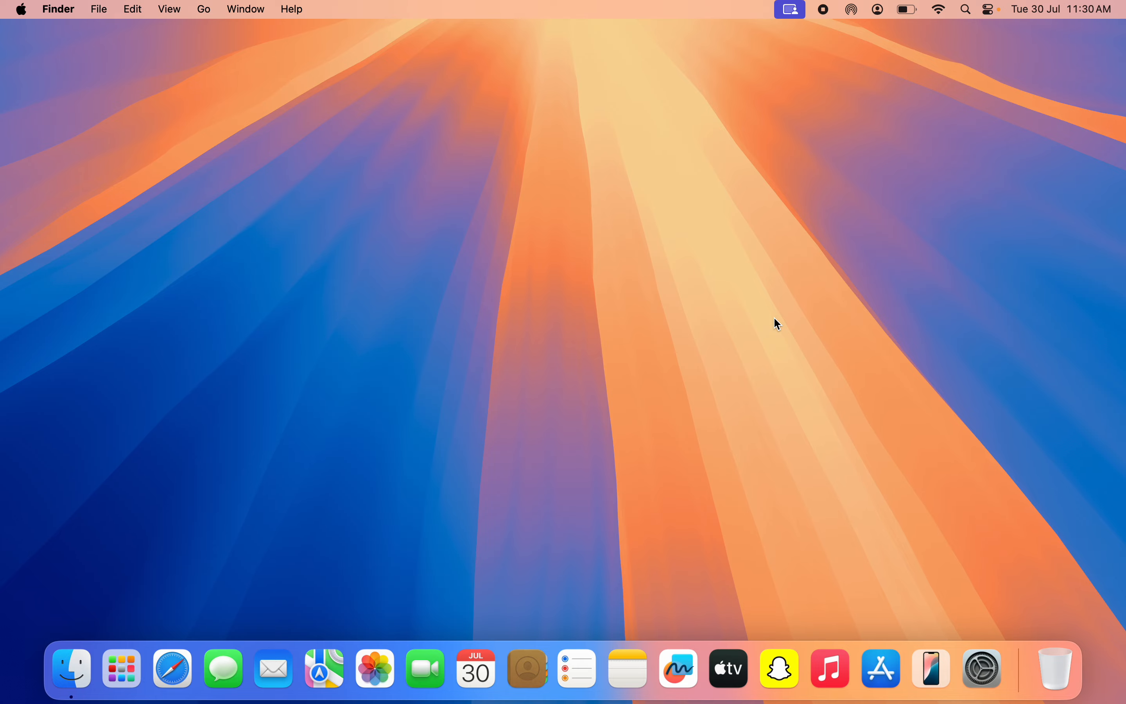
pyautogui.moveTo(171, 660)
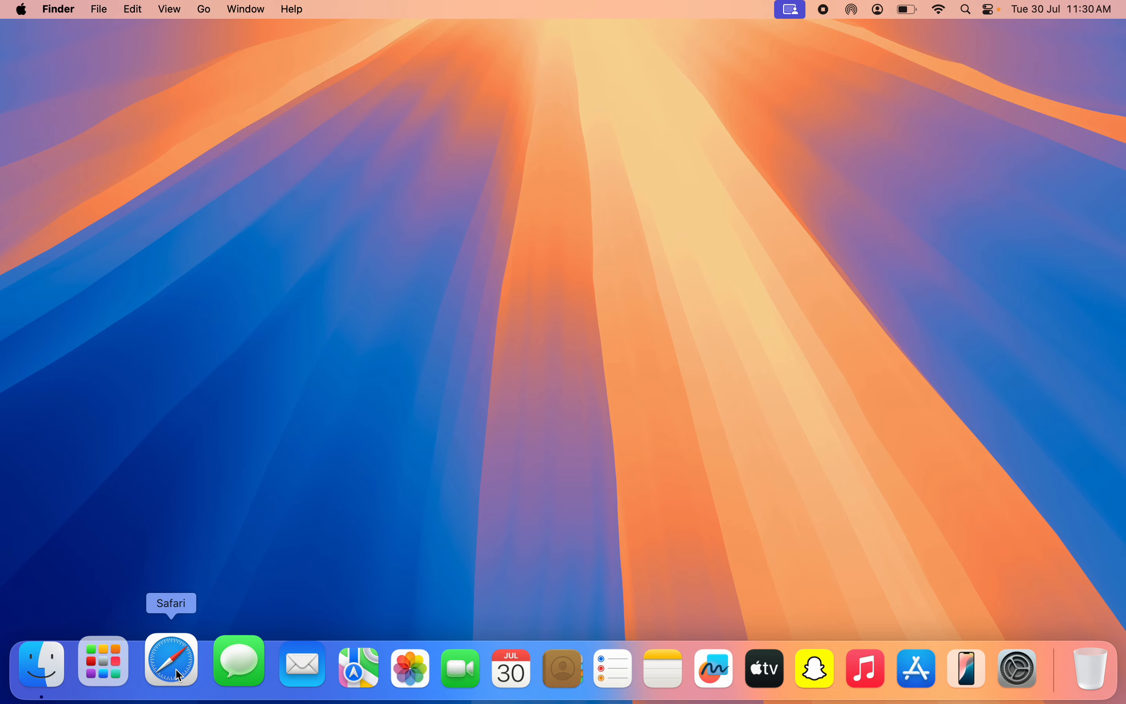
# Launch Safari from the Dock and show its application menu.
pyautogui.click(171, 661)
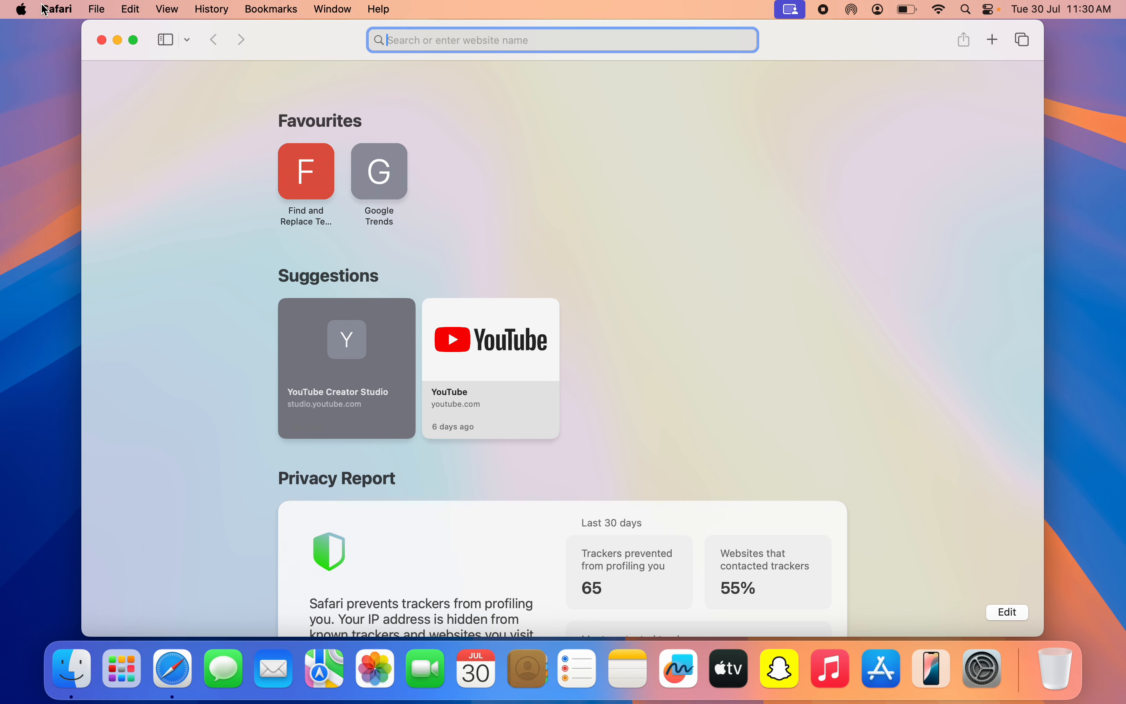
pyautogui.moveTo(61, 15)
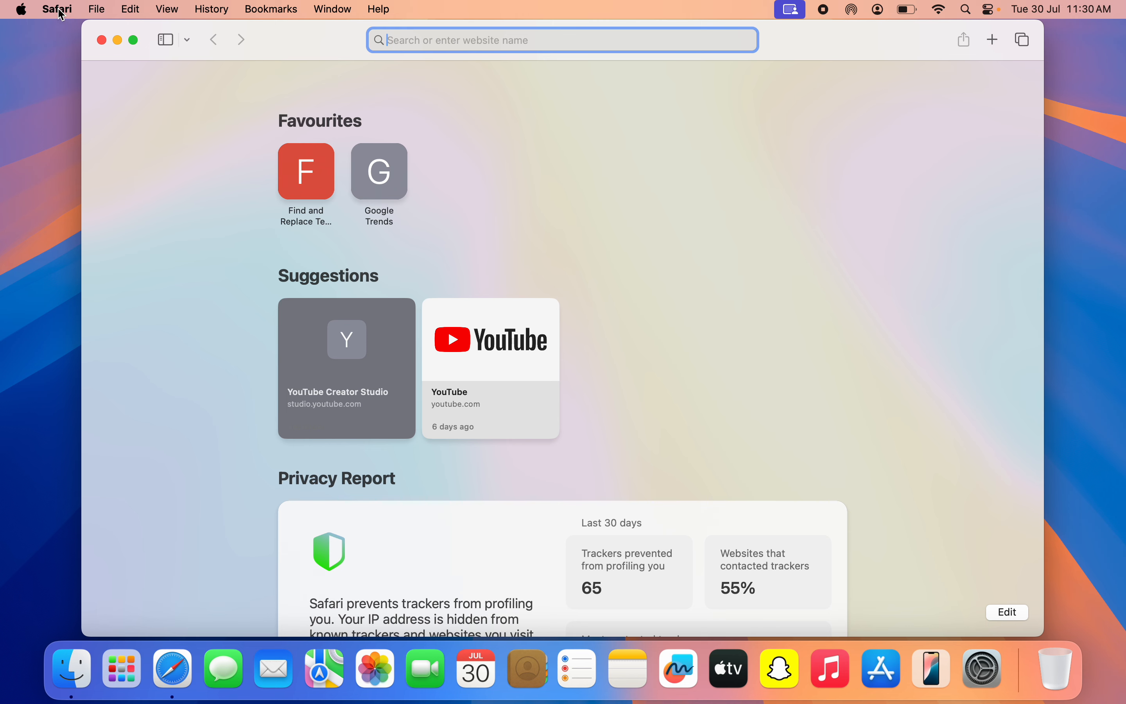
pyautogui.click(57, 9)
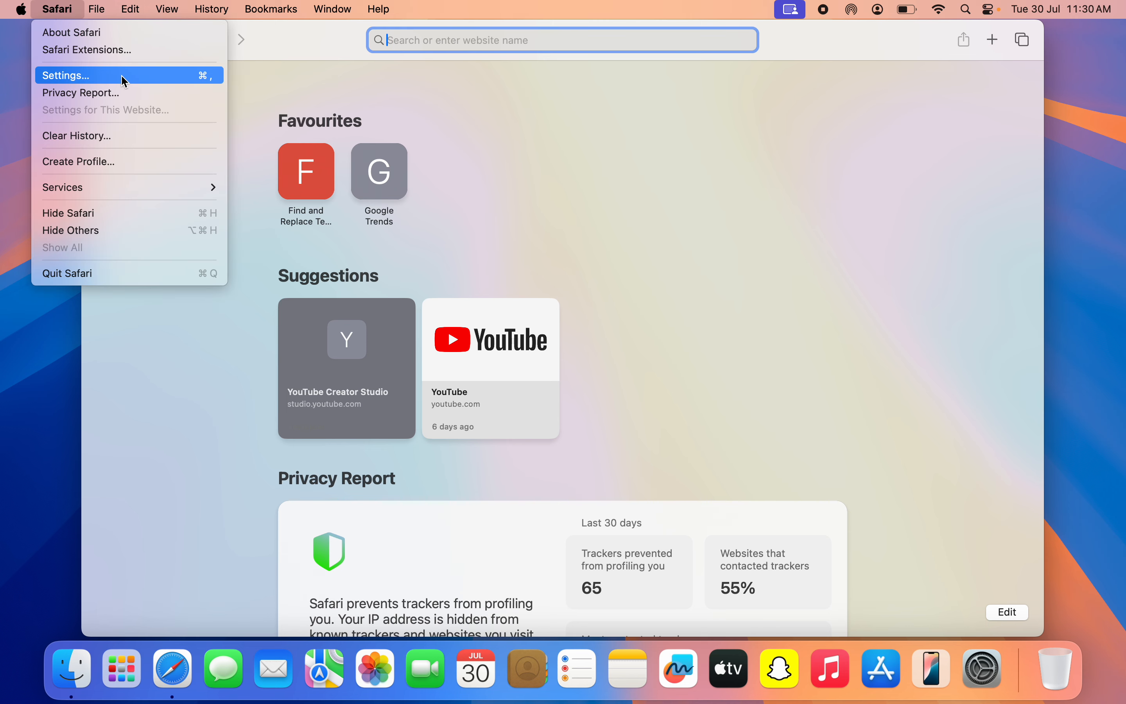
# In Safari's General settings, choose Other… for the file download location.
pyautogui.click(66, 75)
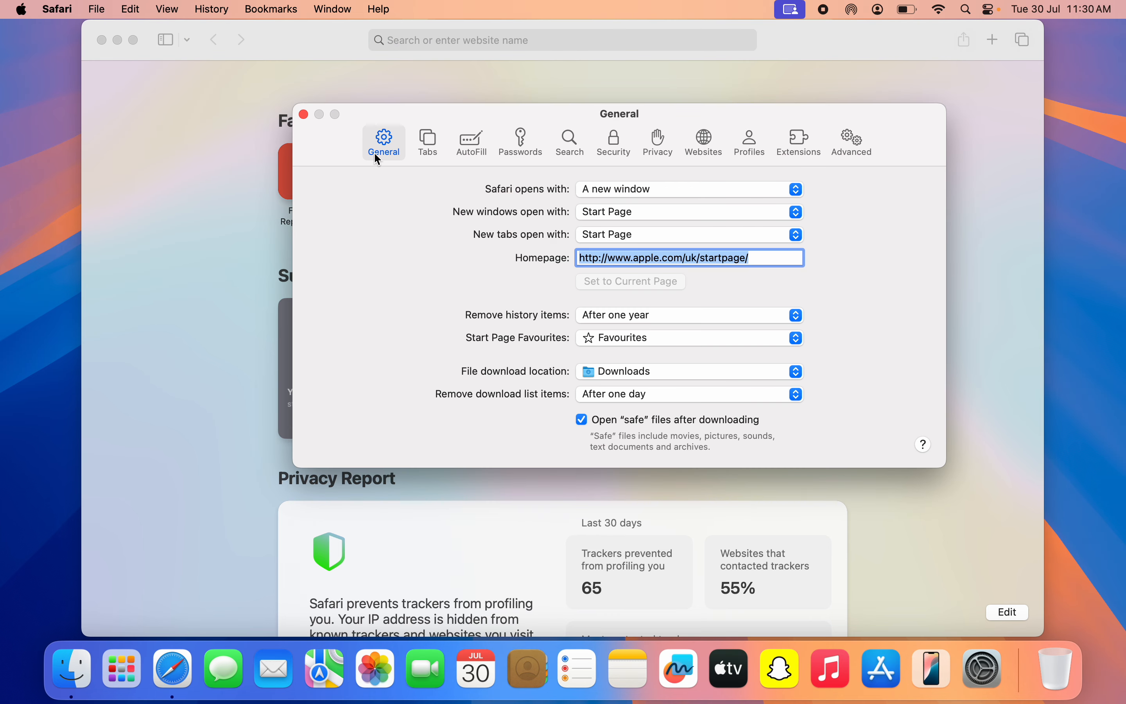
pyautogui.moveTo(388, 148)
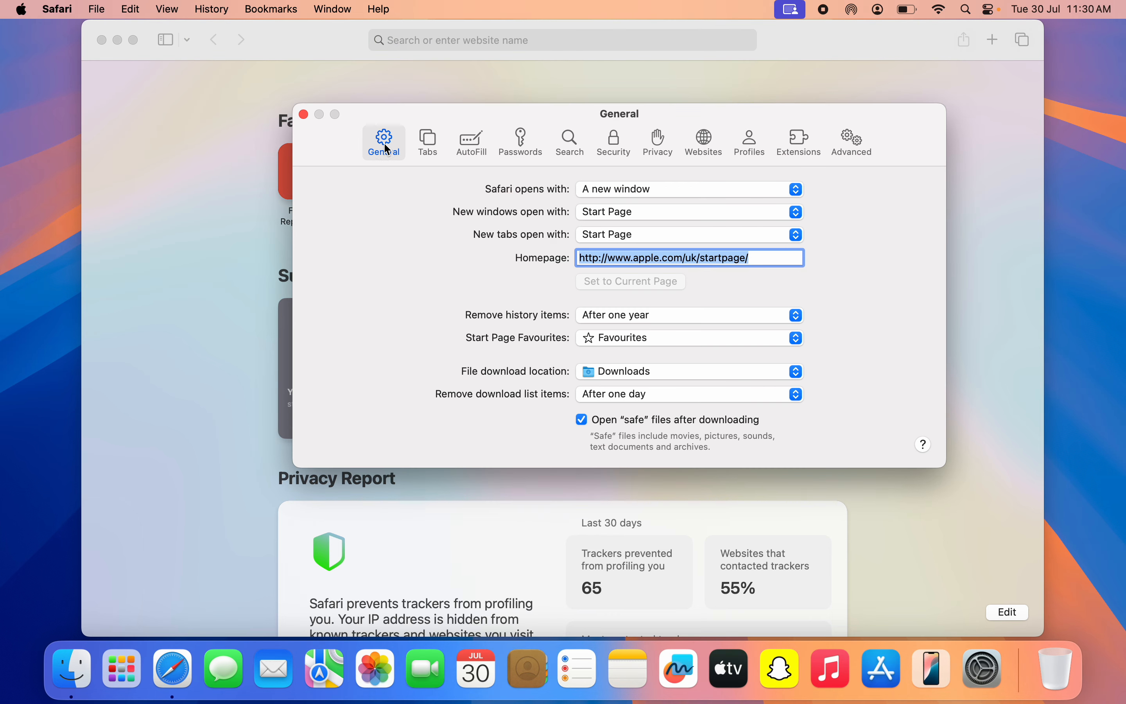
pyautogui.moveTo(500, 386)
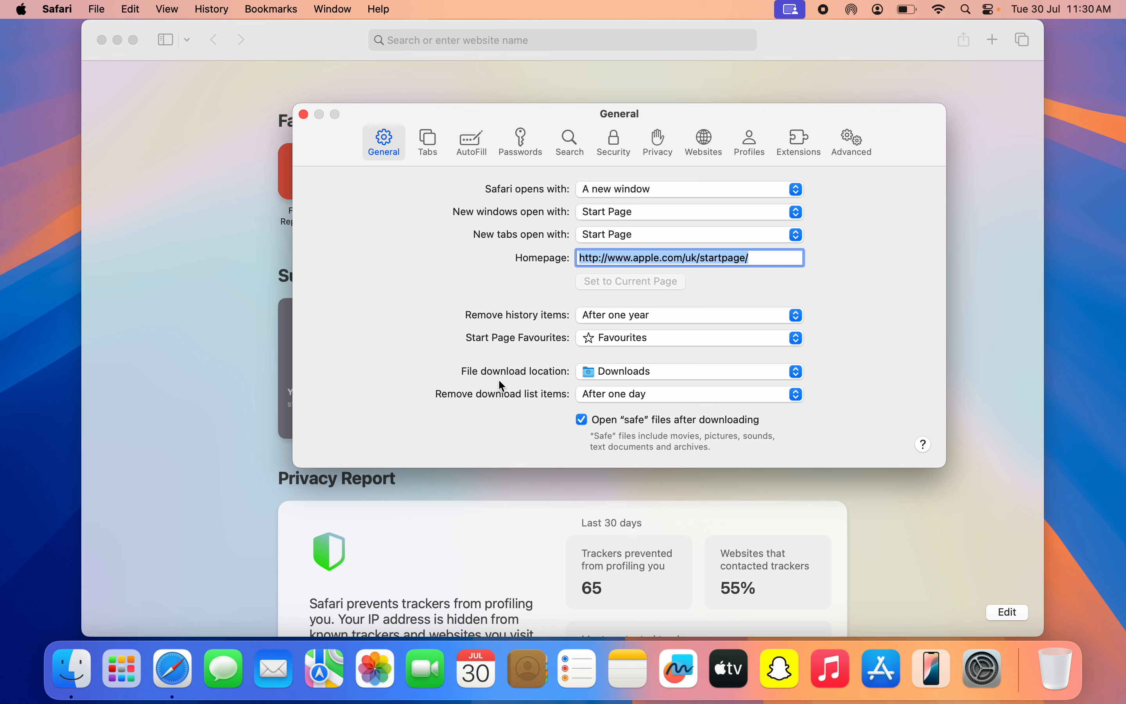
pyautogui.moveTo(670, 382)
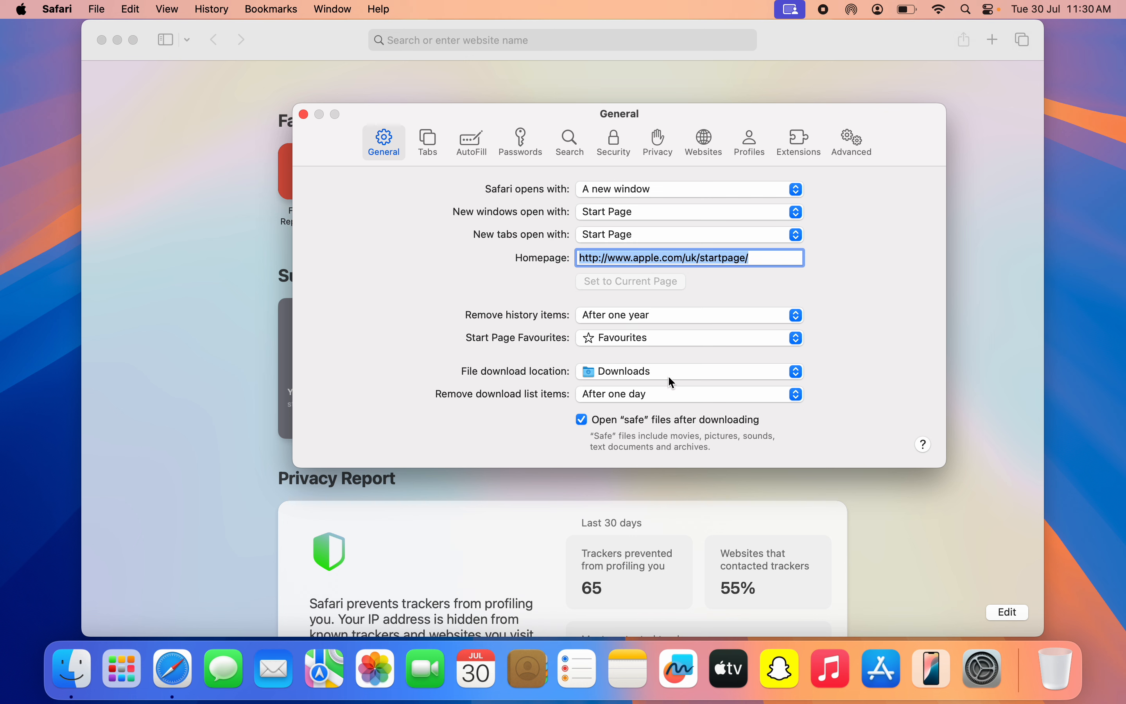
pyautogui.moveTo(695, 375)
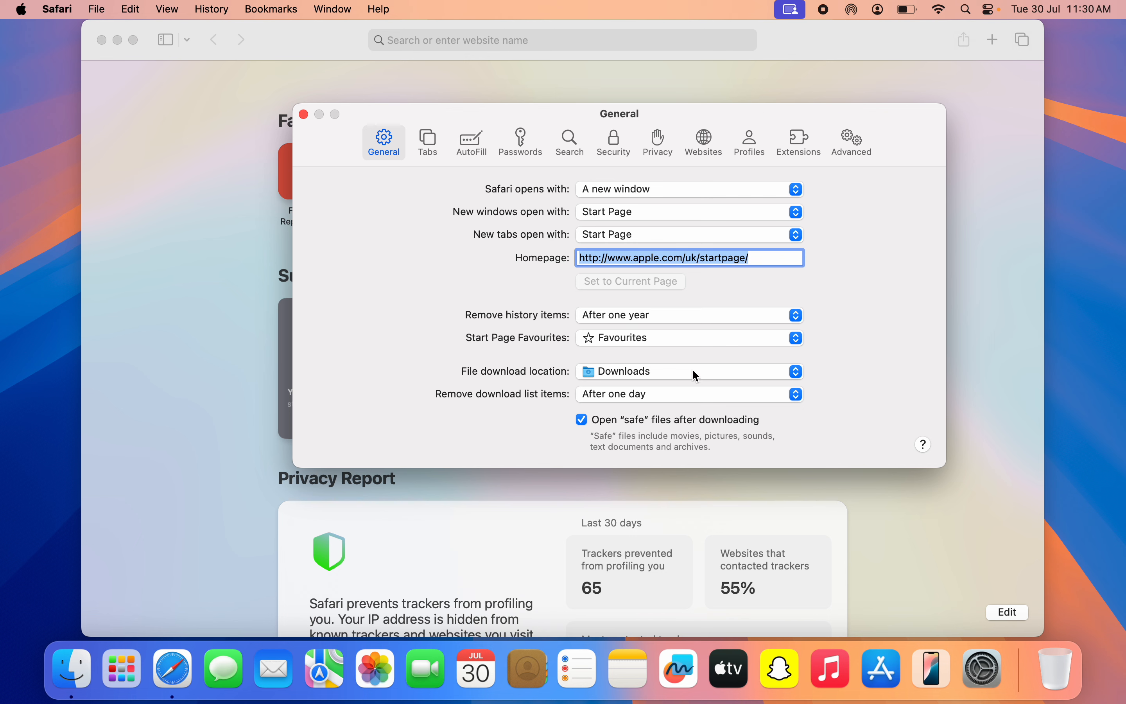
pyautogui.click(688, 371)
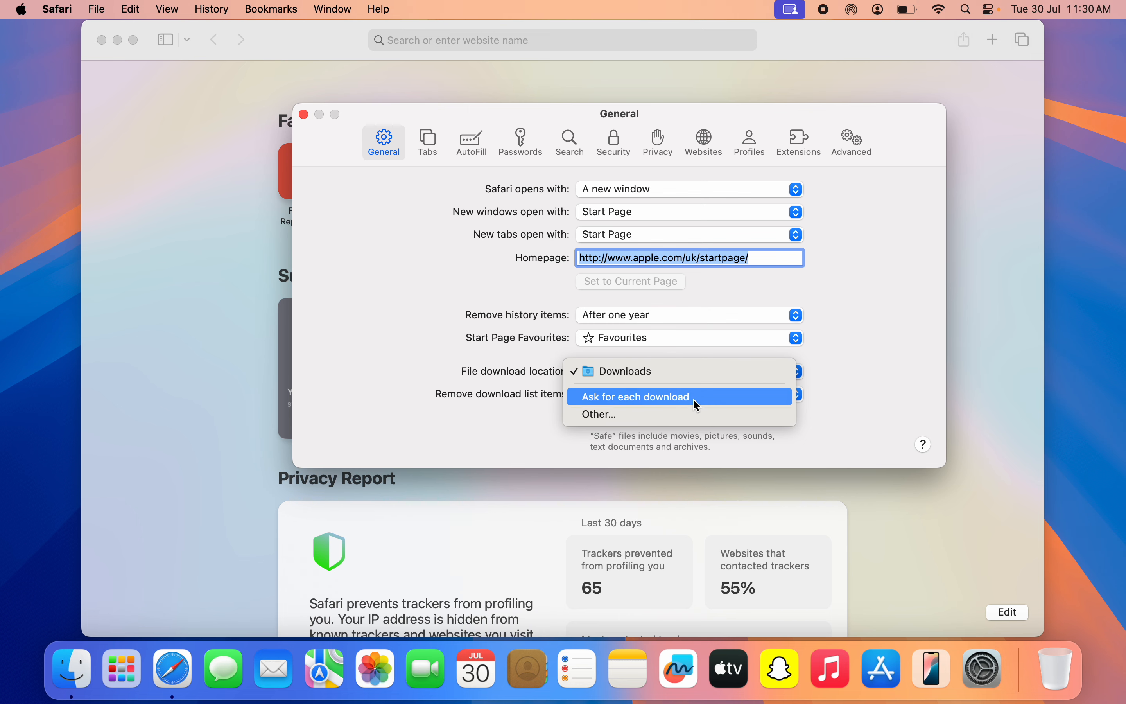
pyautogui.moveTo(679, 414)
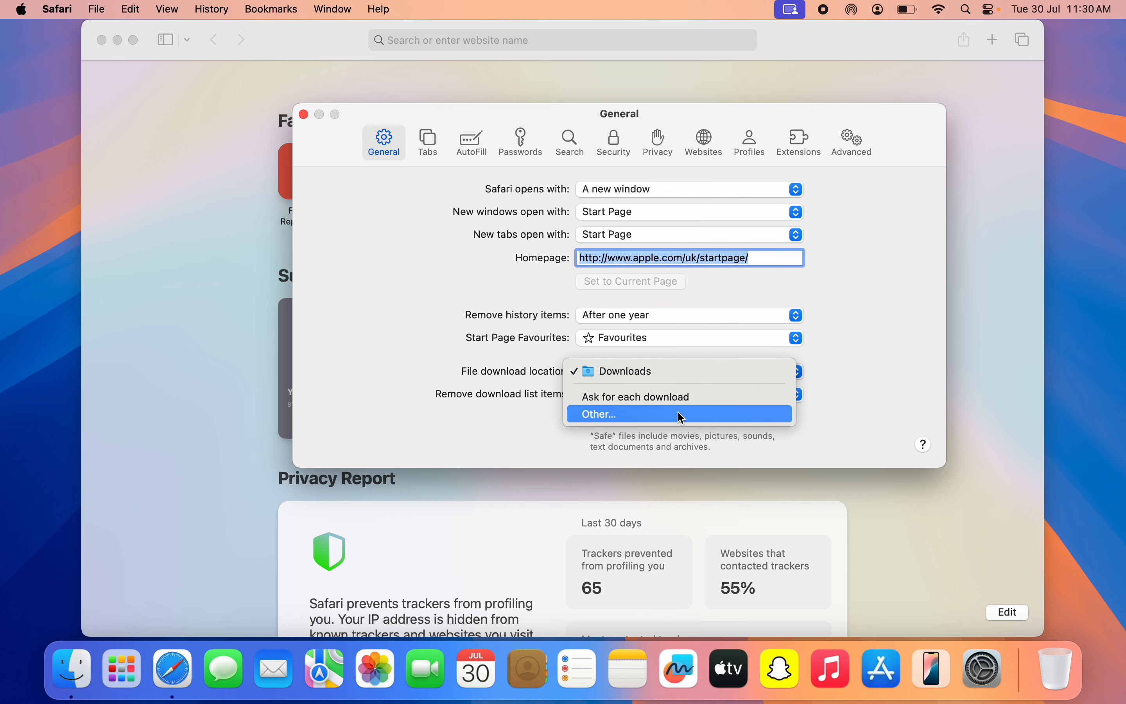
pyautogui.click(597, 414)
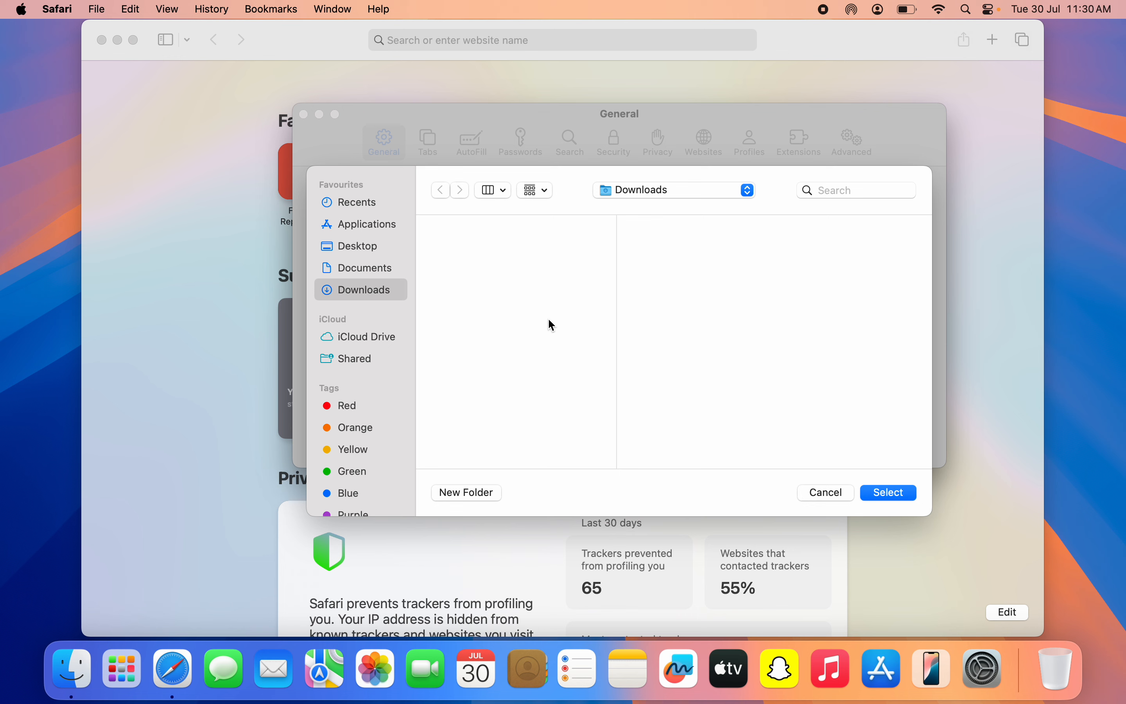
# Browse Applications, Recents and Desktop, then confirm Downloads as the download folder.
pyautogui.click(366, 225)
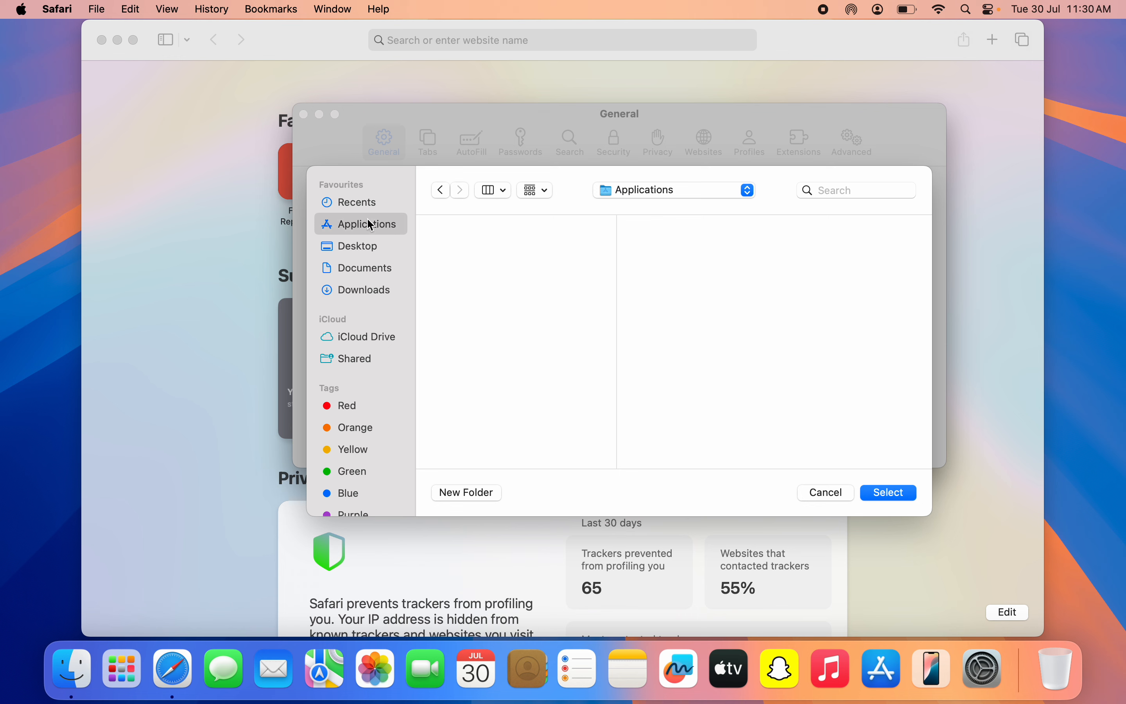
pyautogui.click(357, 202)
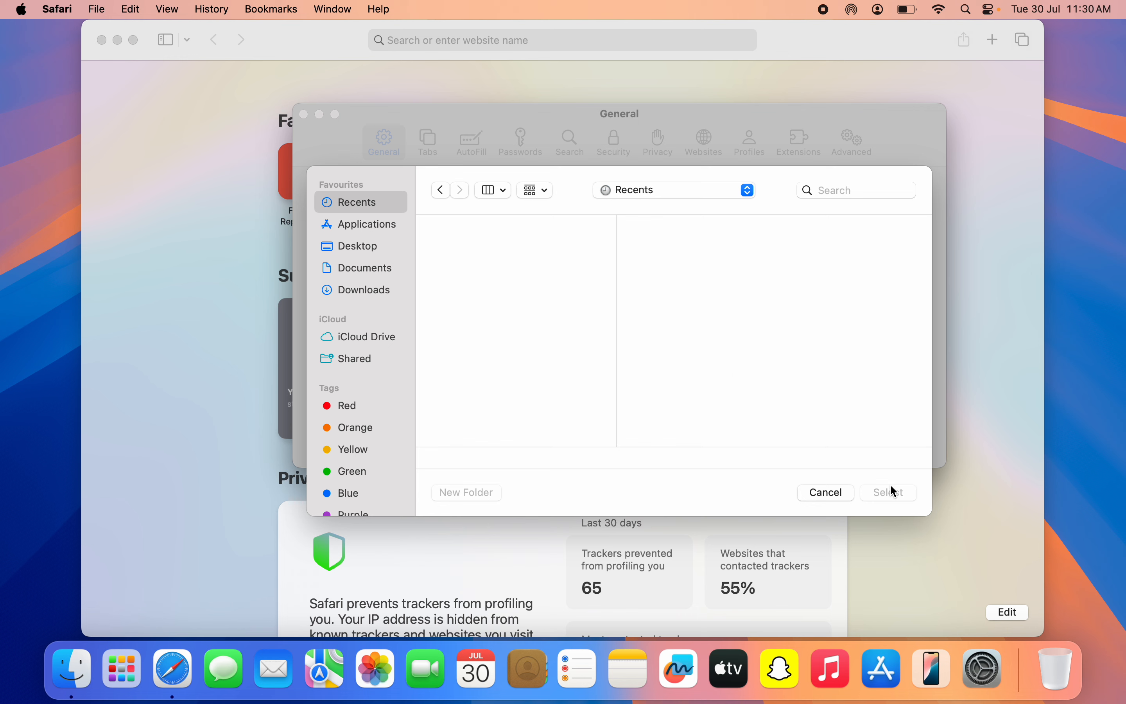
pyautogui.moveTo(387, 231)
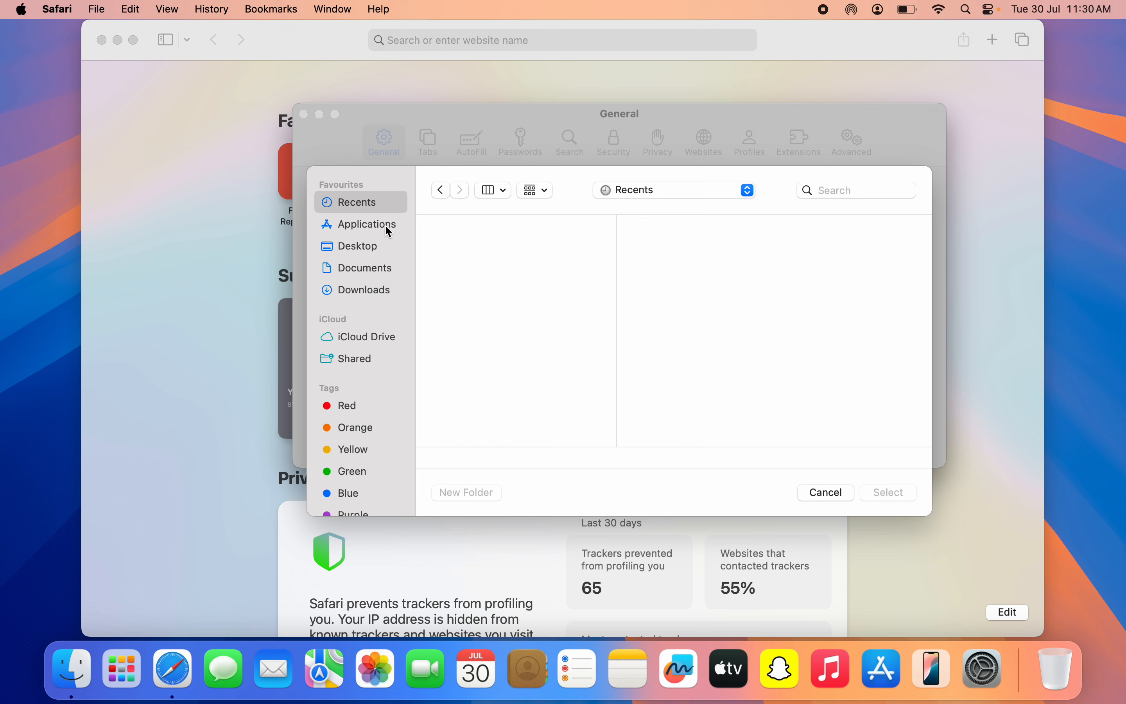
pyautogui.click(357, 245)
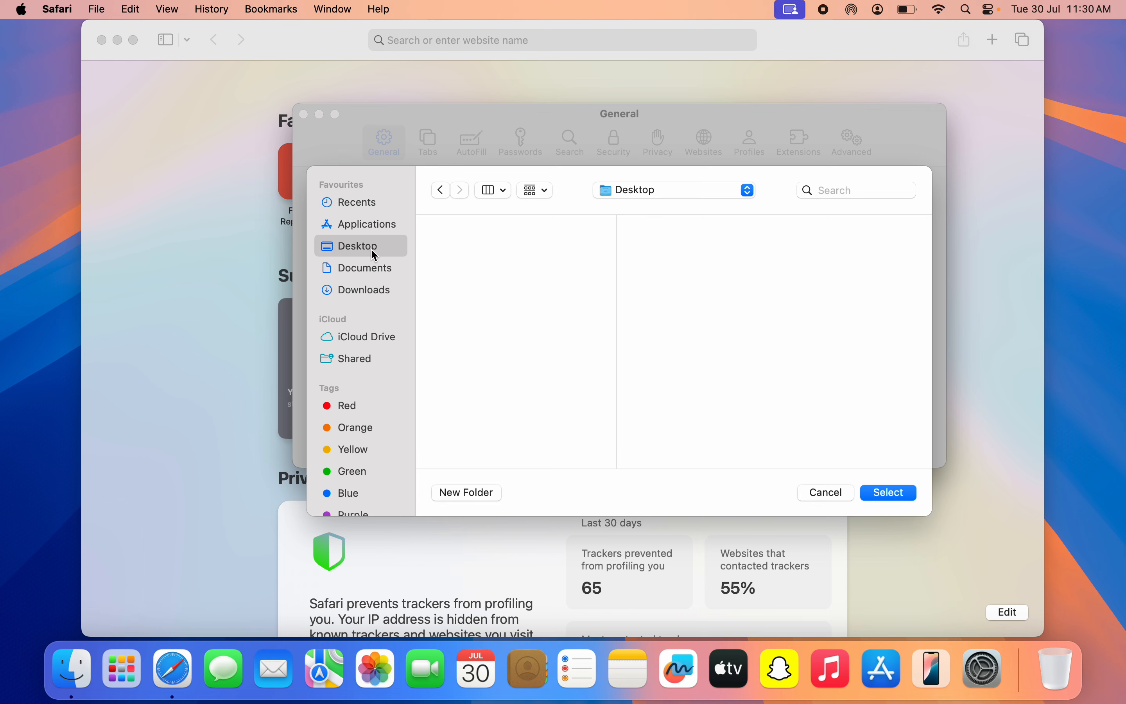
pyautogui.click(364, 289)
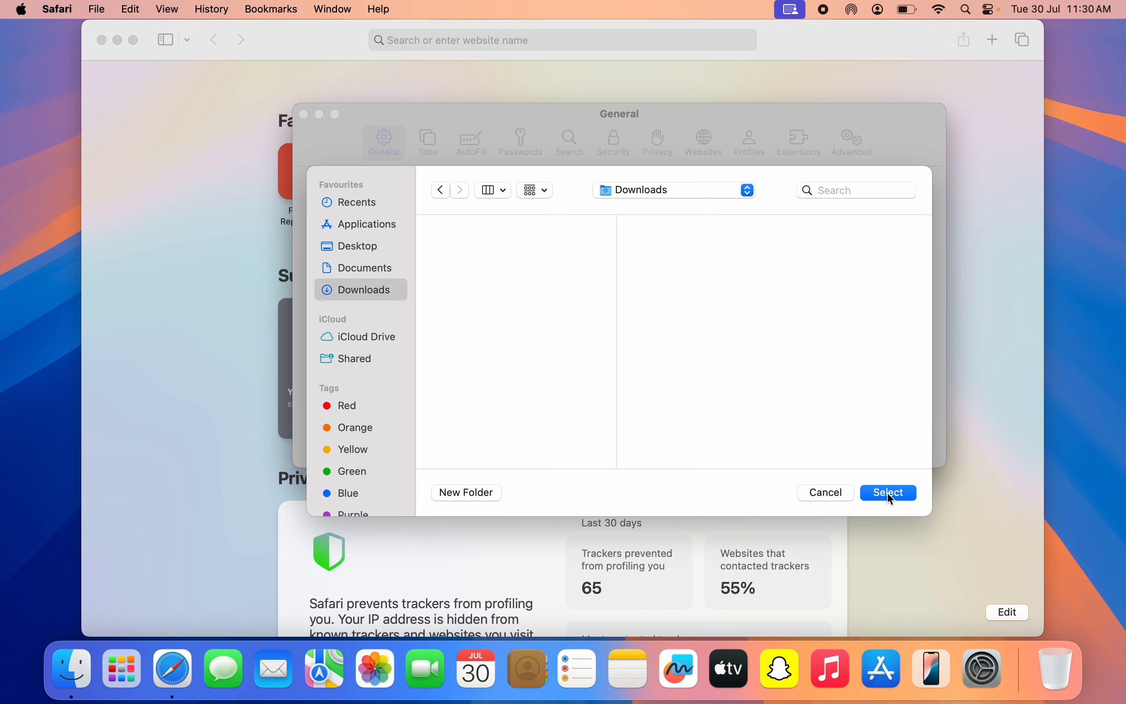
pyautogui.click(887, 492)
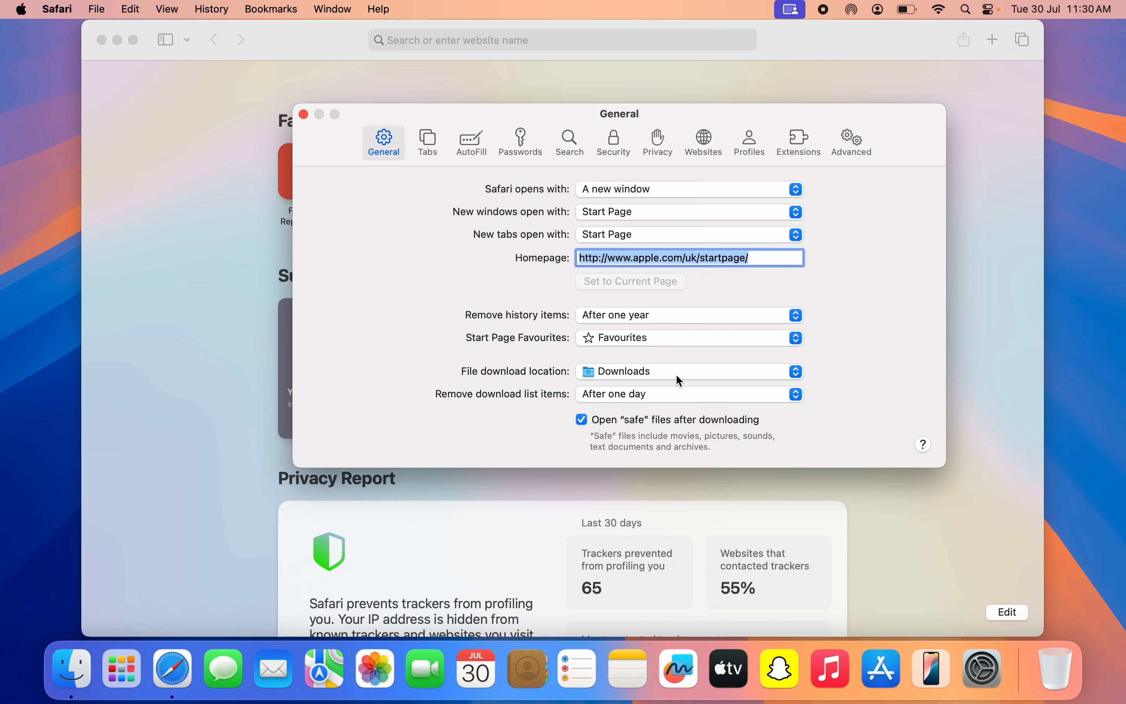
pyautogui.moveTo(683, 369)
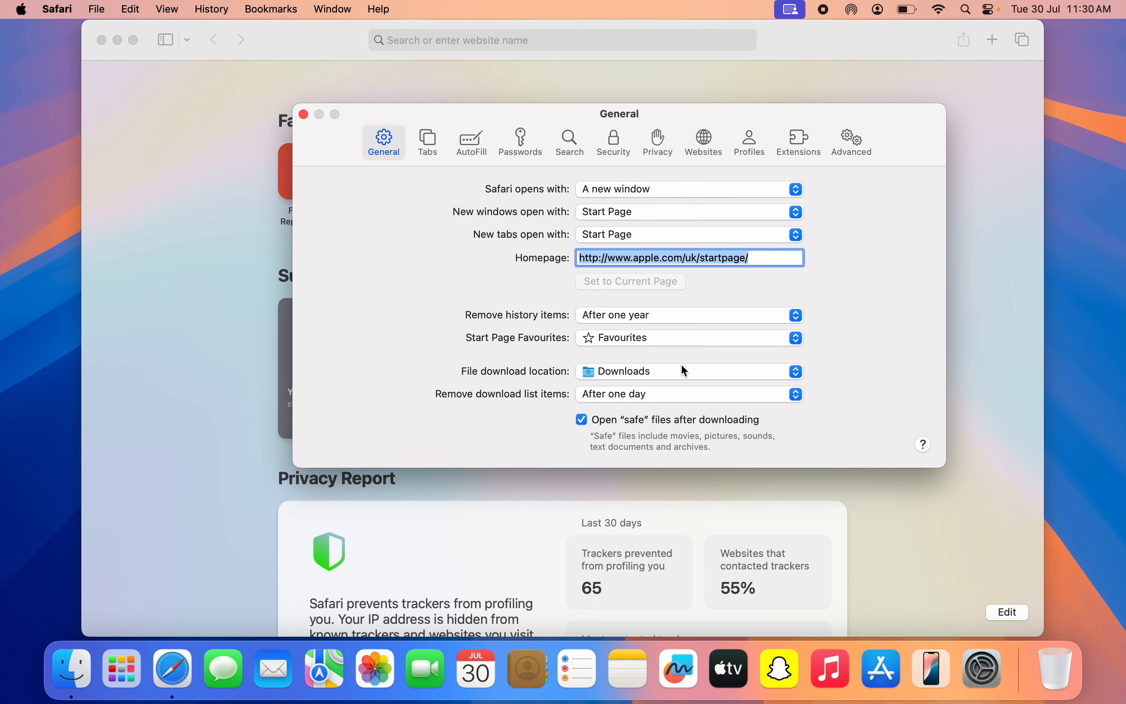
pyautogui.moveTo(605, 362)
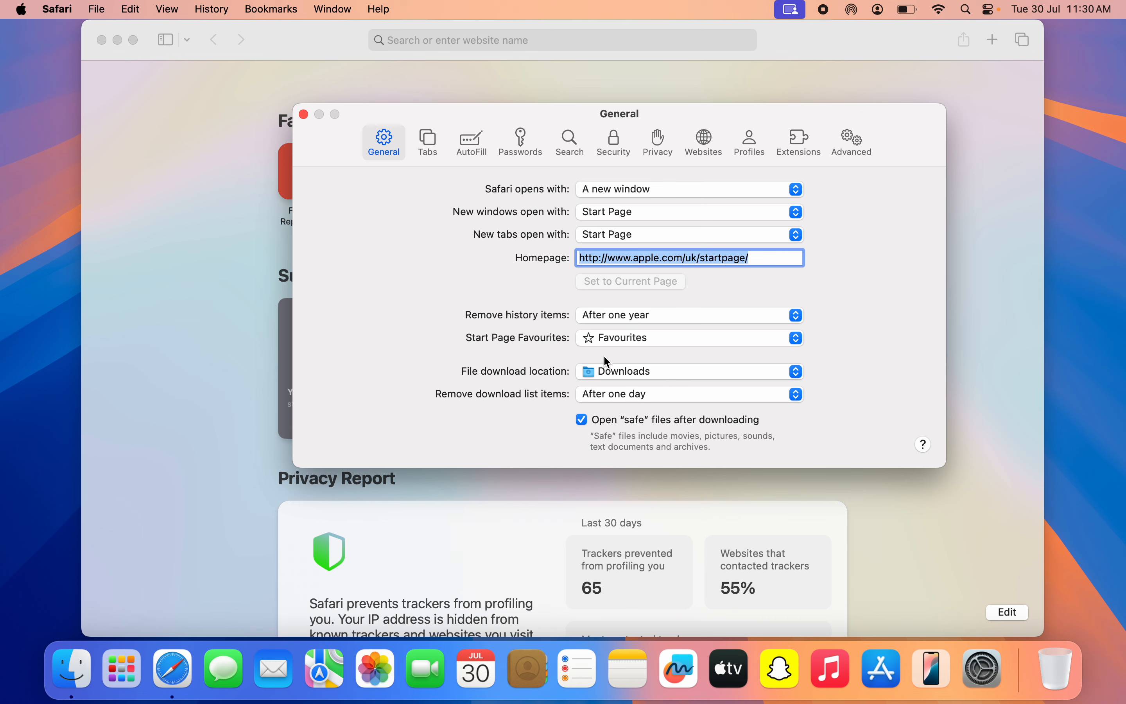
pyautogui.moveTo(891, 189)
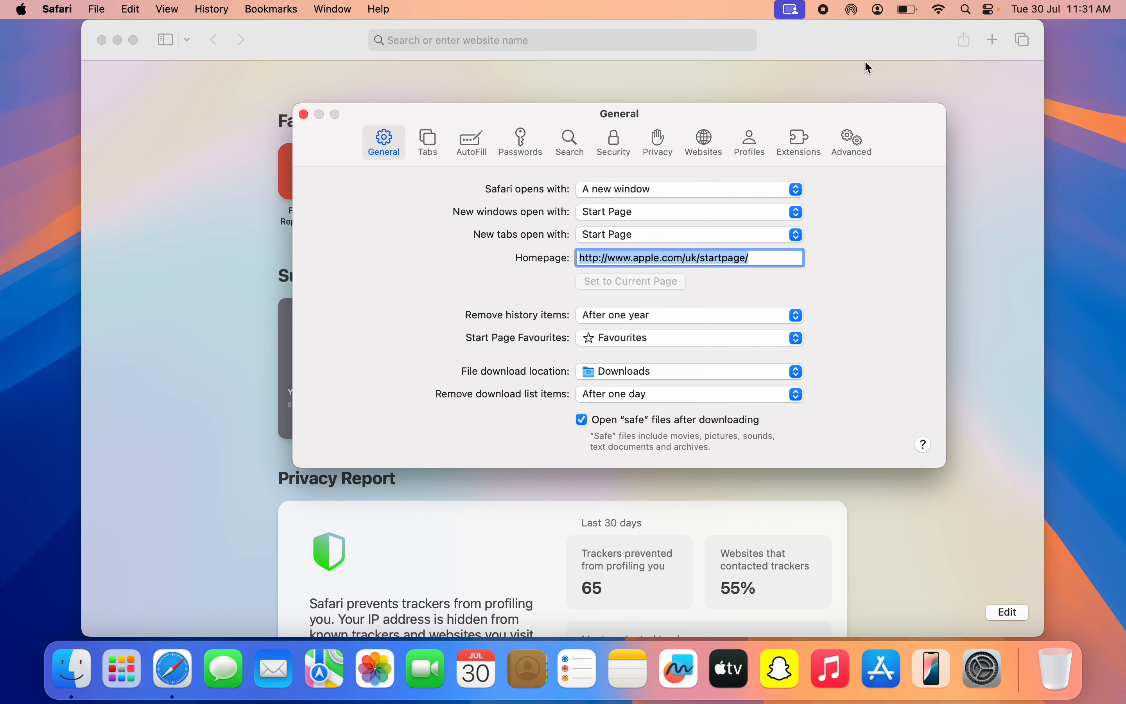
pyautogui.moveTo(813, 54)
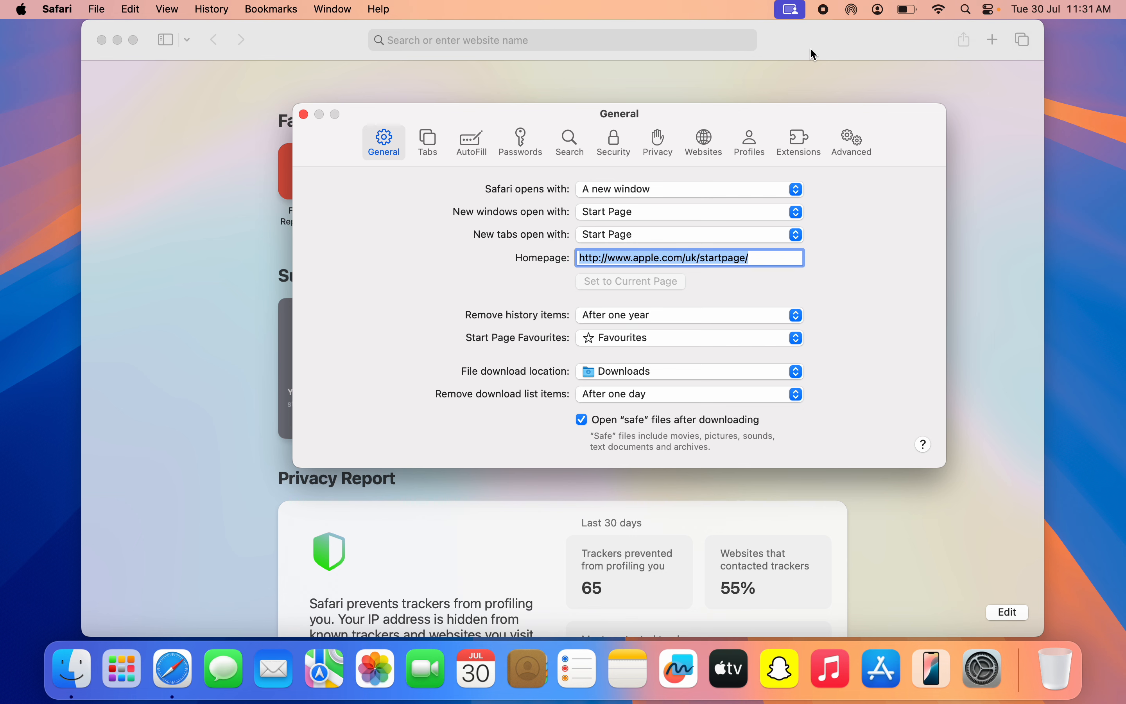
pyautogui.moveTo(791, 45)
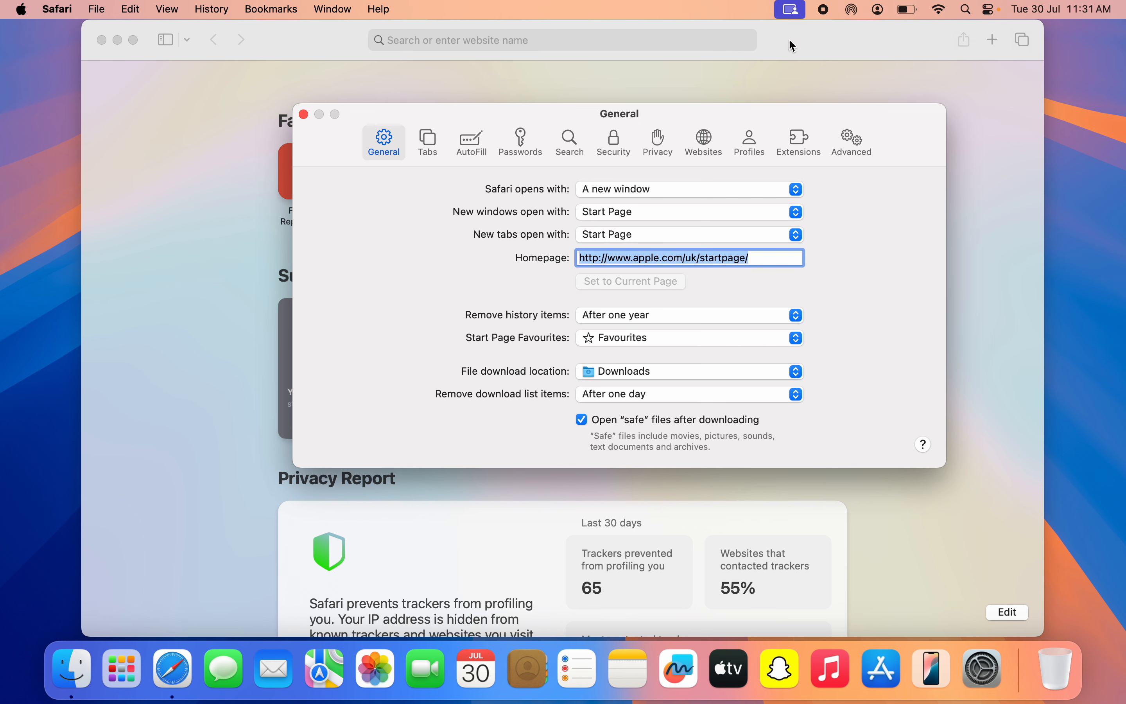